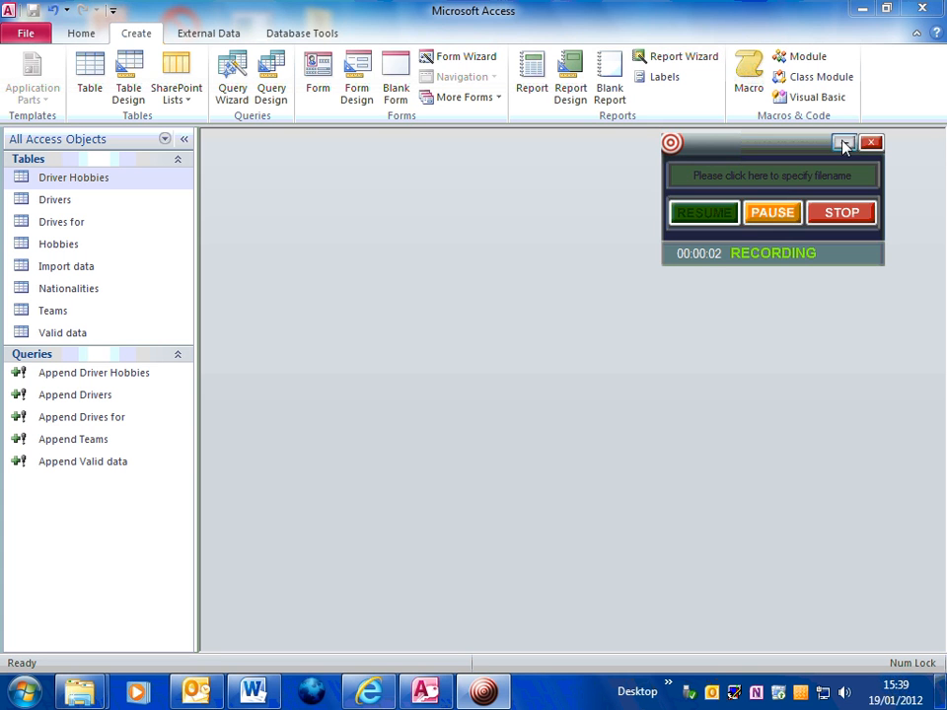
Begin a new query in Query Design and dismiss the Show Table dialog
left_click(844, 142)
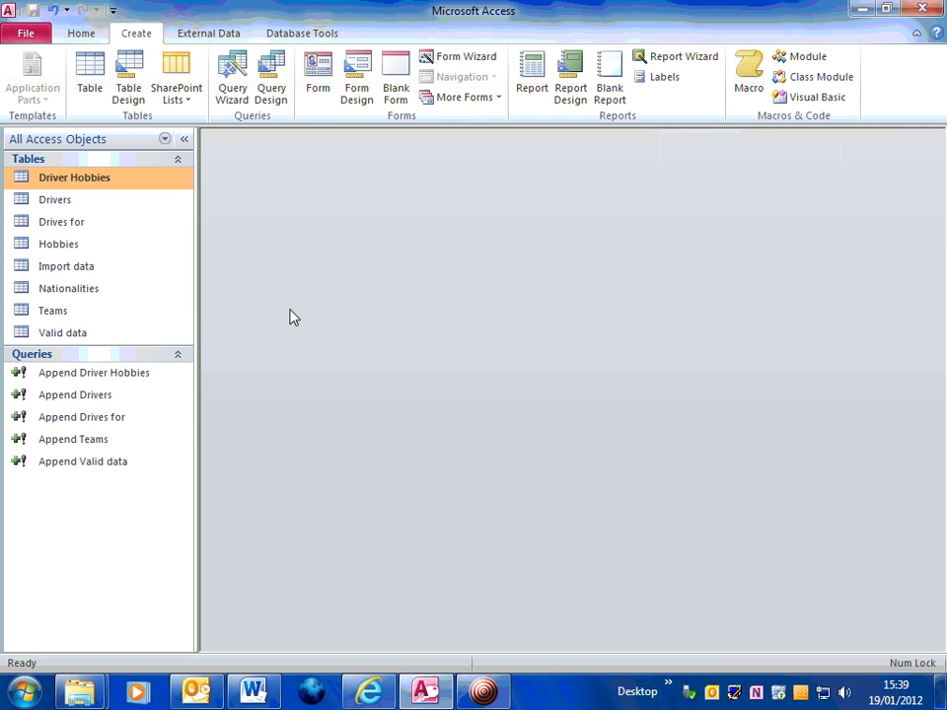
mouse_move(141, 547)
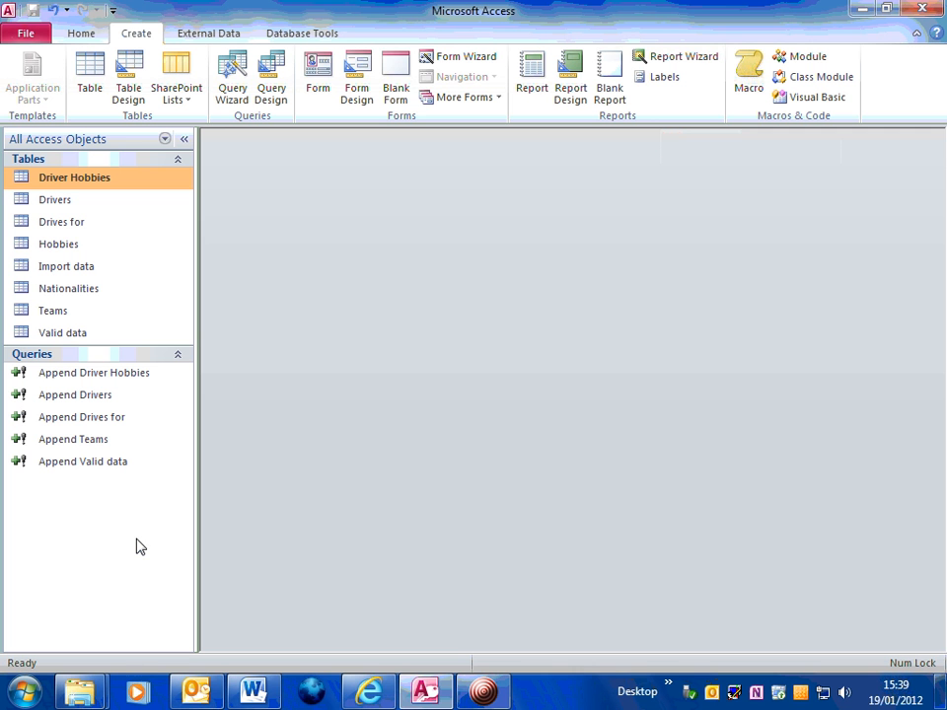
mouse_move(106, 533)
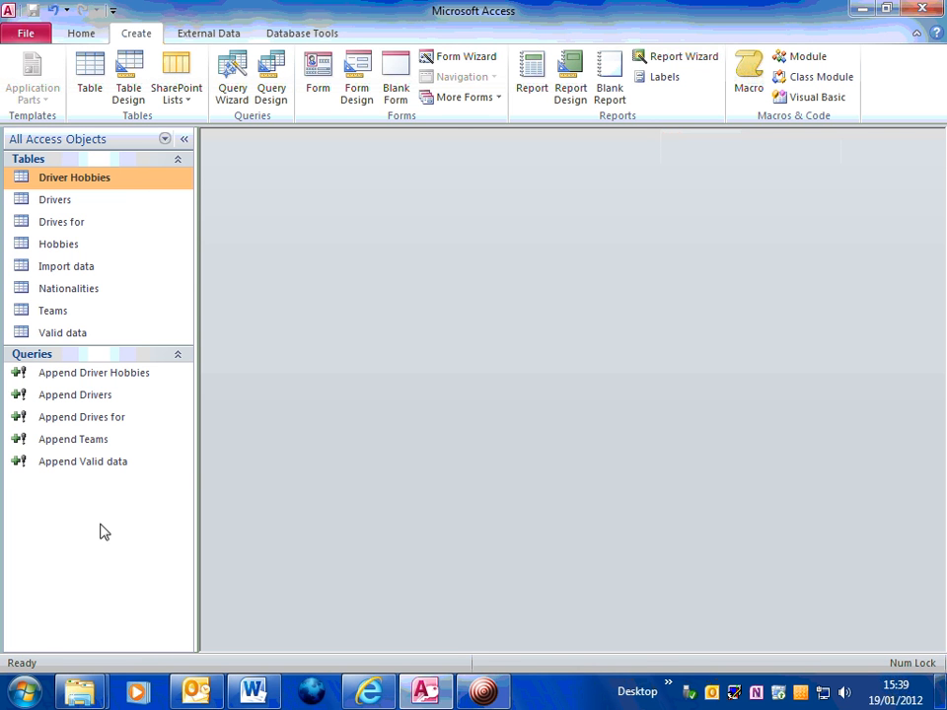
mouse_move(121, 508)
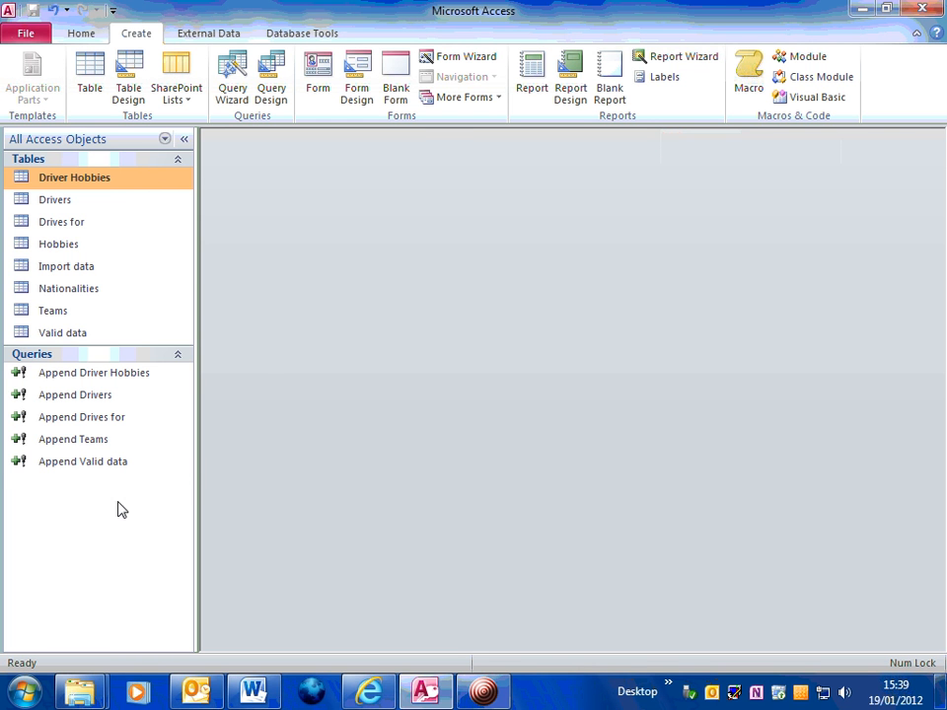
mouse_move(89, 528)
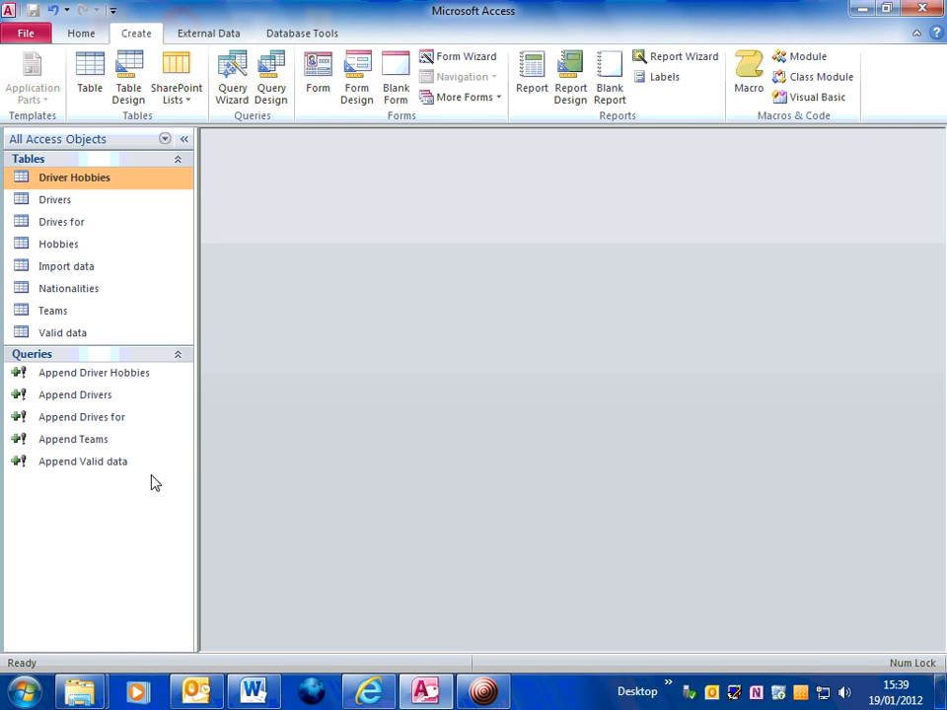
mouse_move(124, 527)
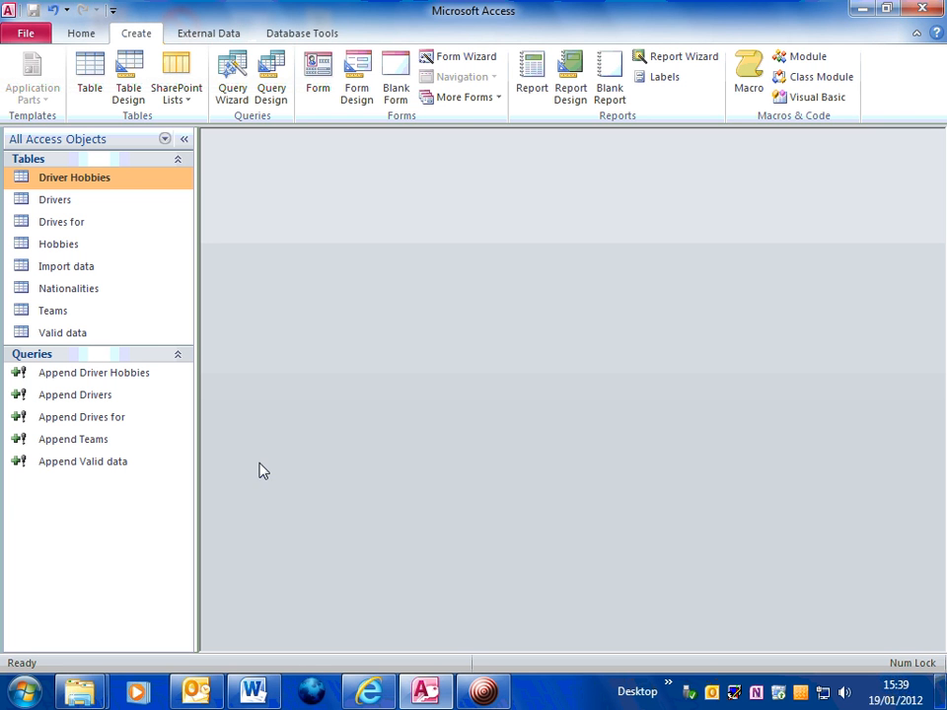
mouse_move(300, 209)
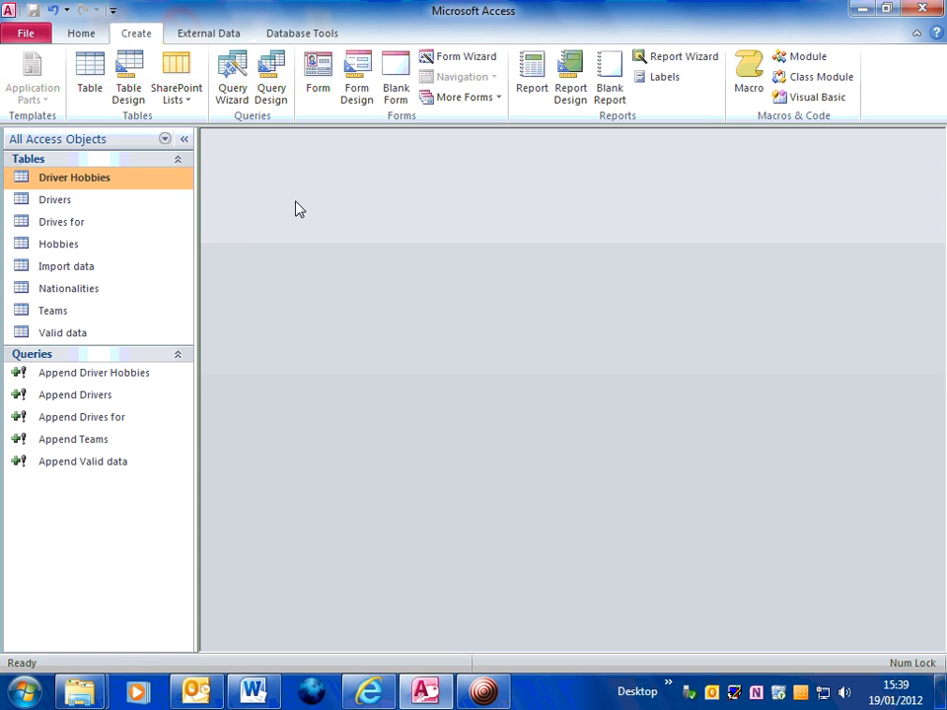
mouse_move(284, 118)
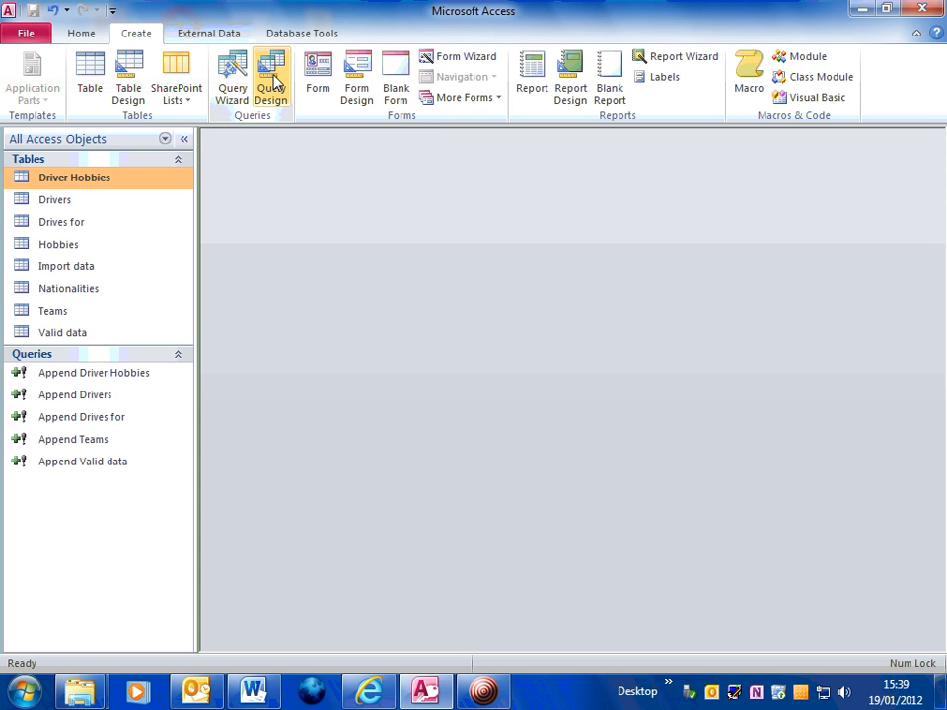
left_click(272, 75)
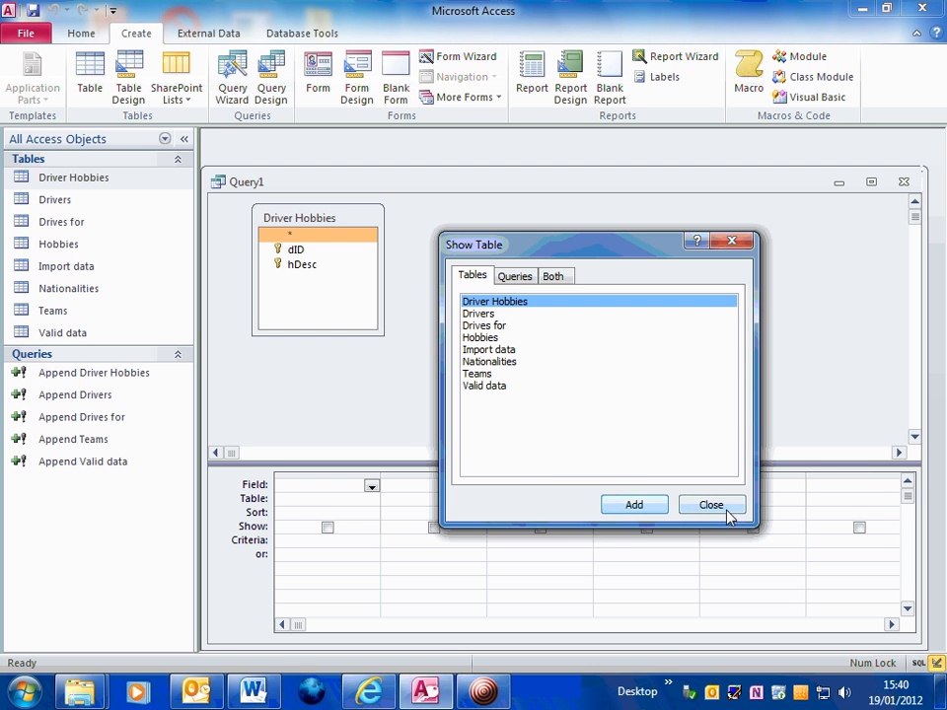
left_click(710, 505)
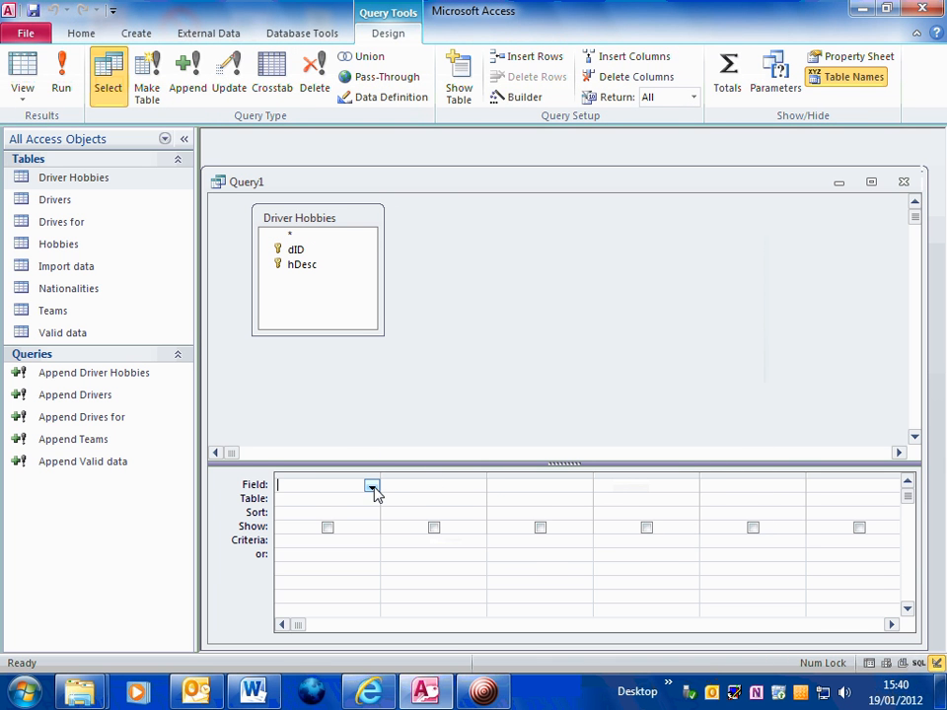
Add all Driver Hobbies fields (Driver Hobbies.*) to the first grid column
left_click(373, 485)
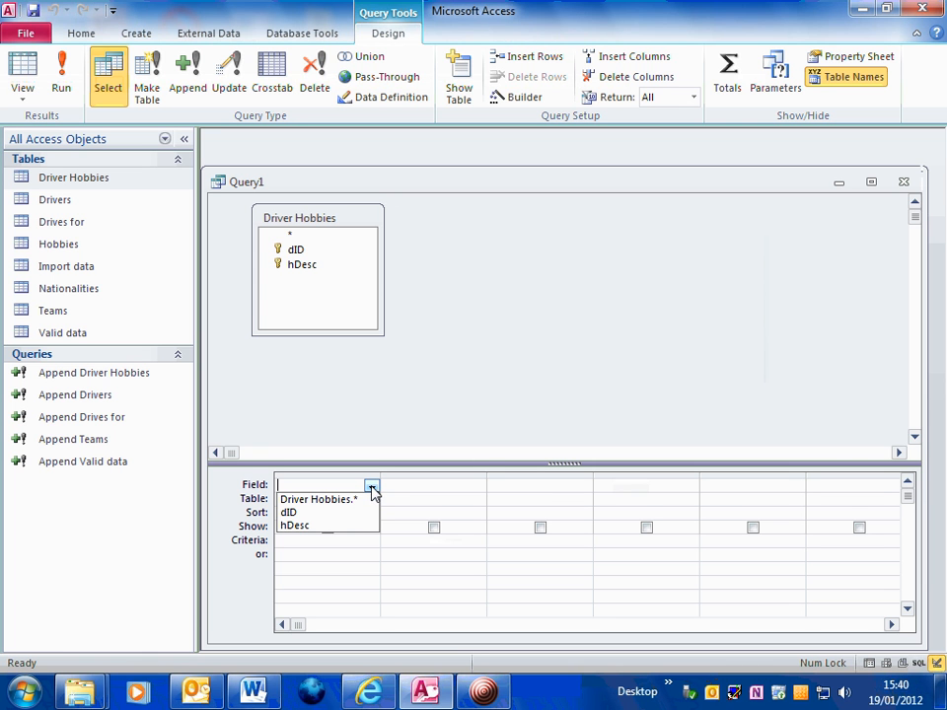
left_click(316, 497)
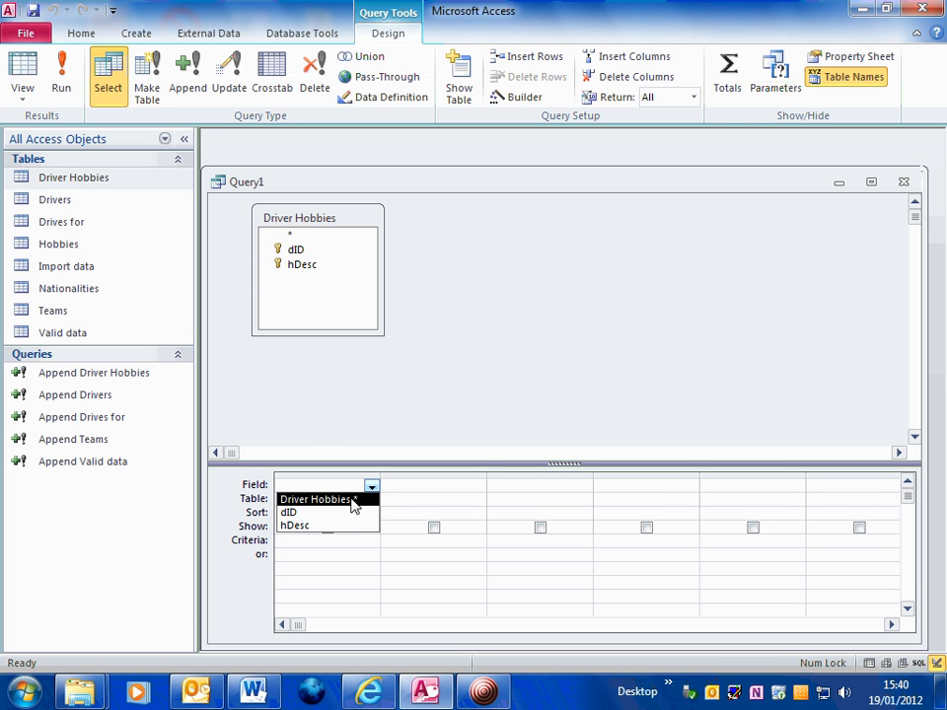
left_click(313, 497)
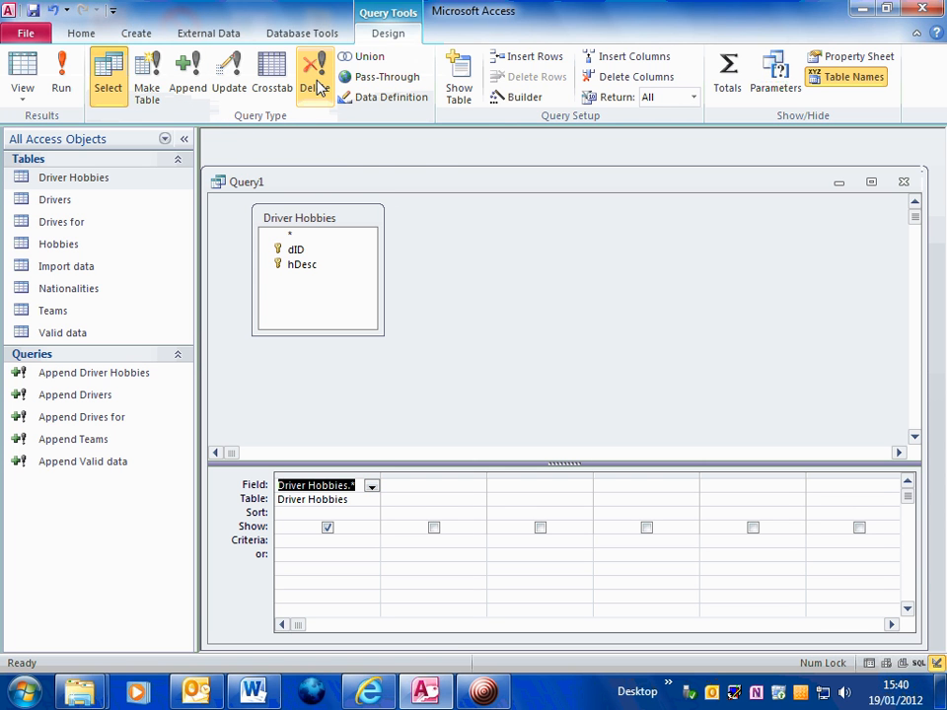
mouse_move(315, 75)
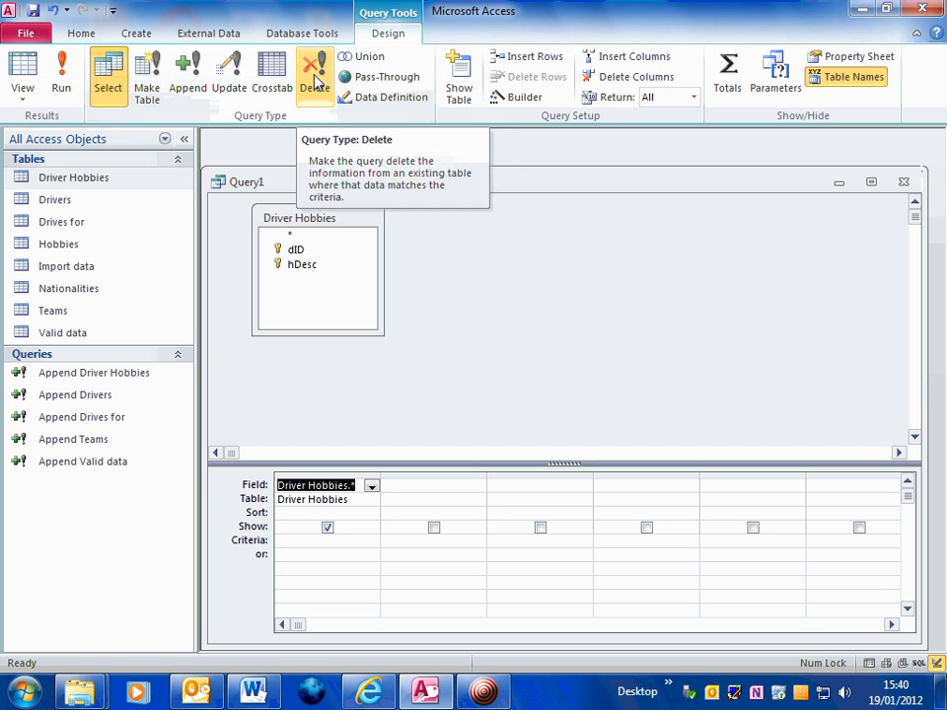
Change the query type to Delete so it removes Driver Hobbies records
left_click(314, 75)
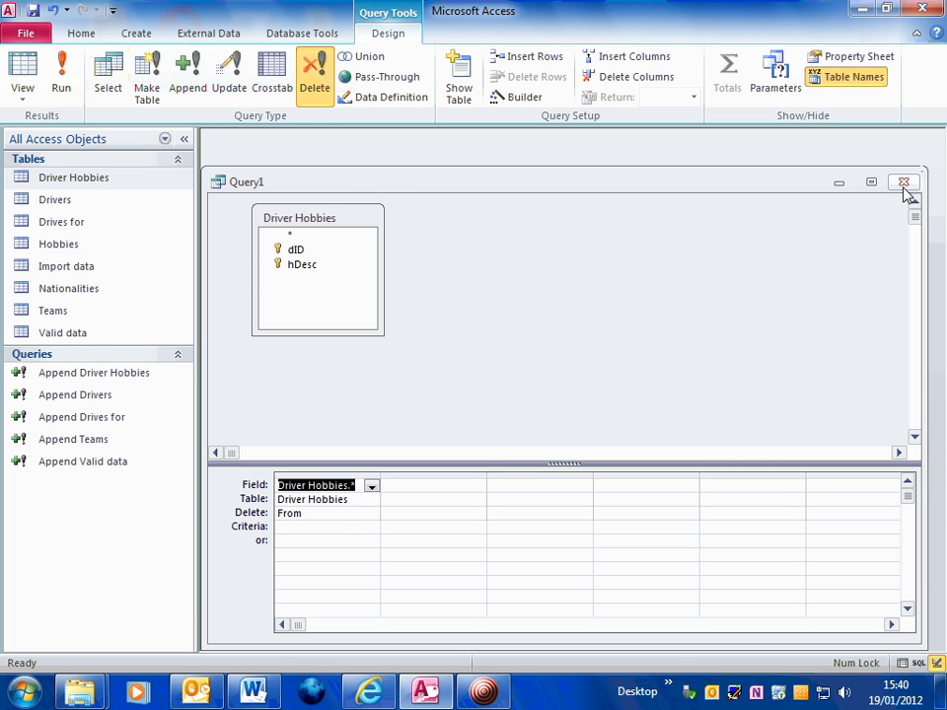
Close the design and save the query under the name 'Delete Drive hobbies'
left_click(903, 181)
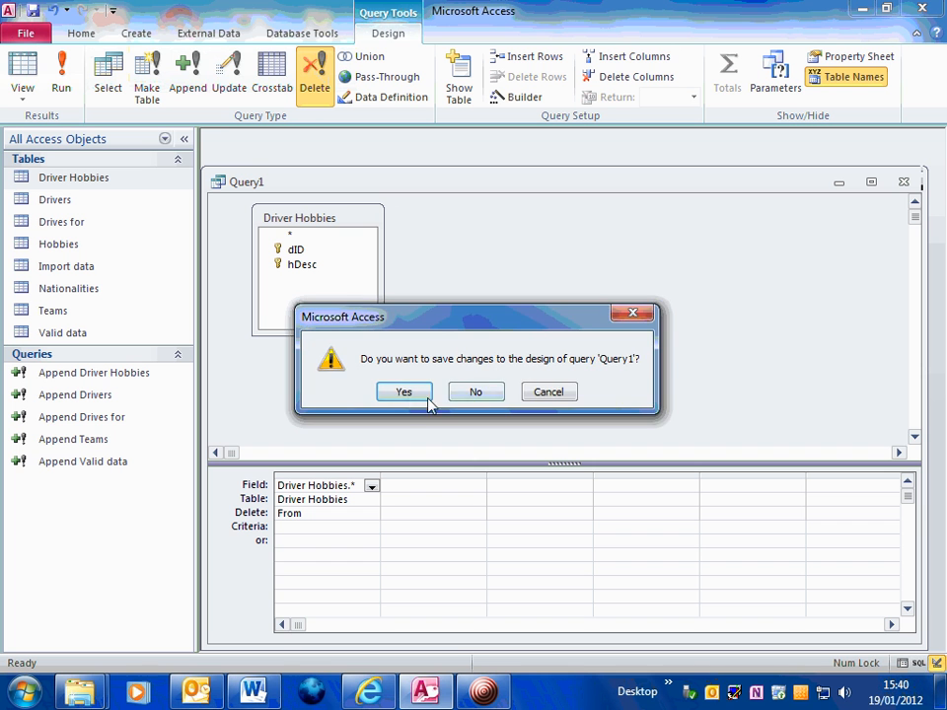
left_click(402, 391)
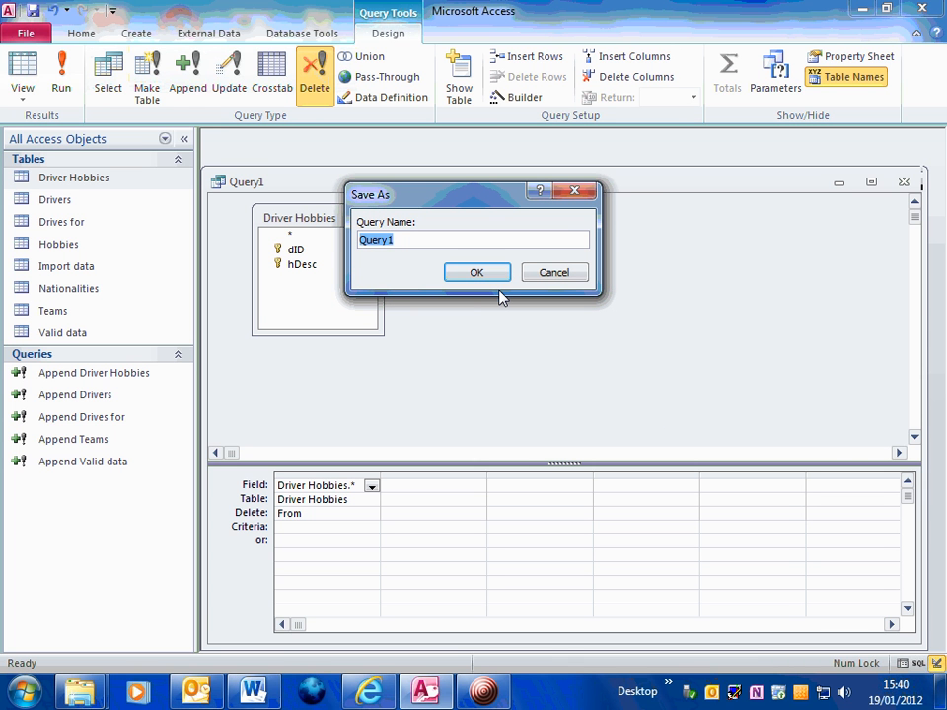
type("Delete Drive hobbies")
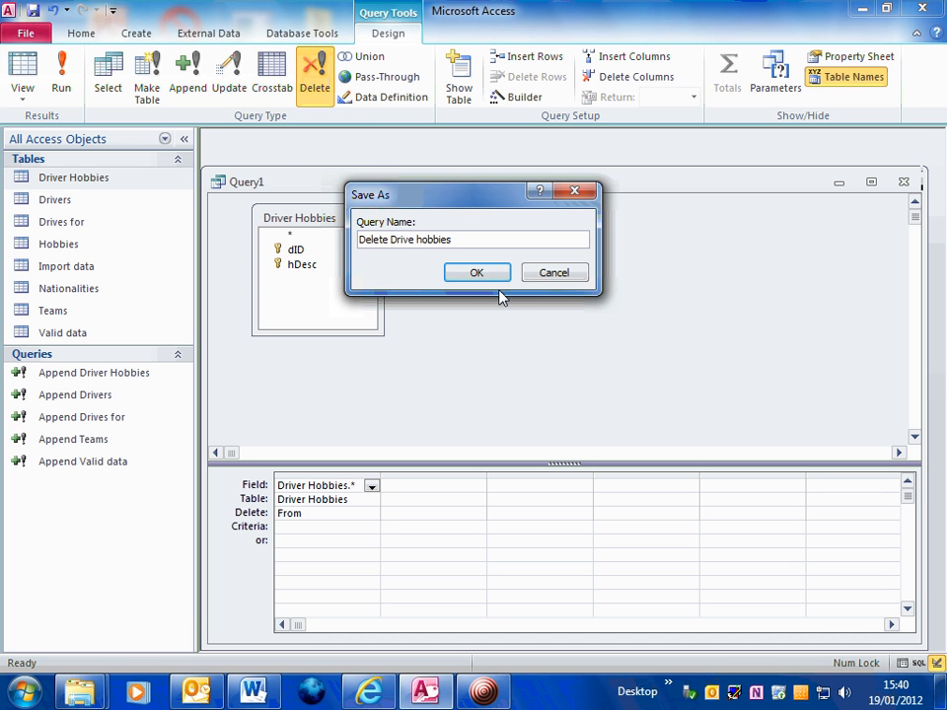
left_click(477, 272)
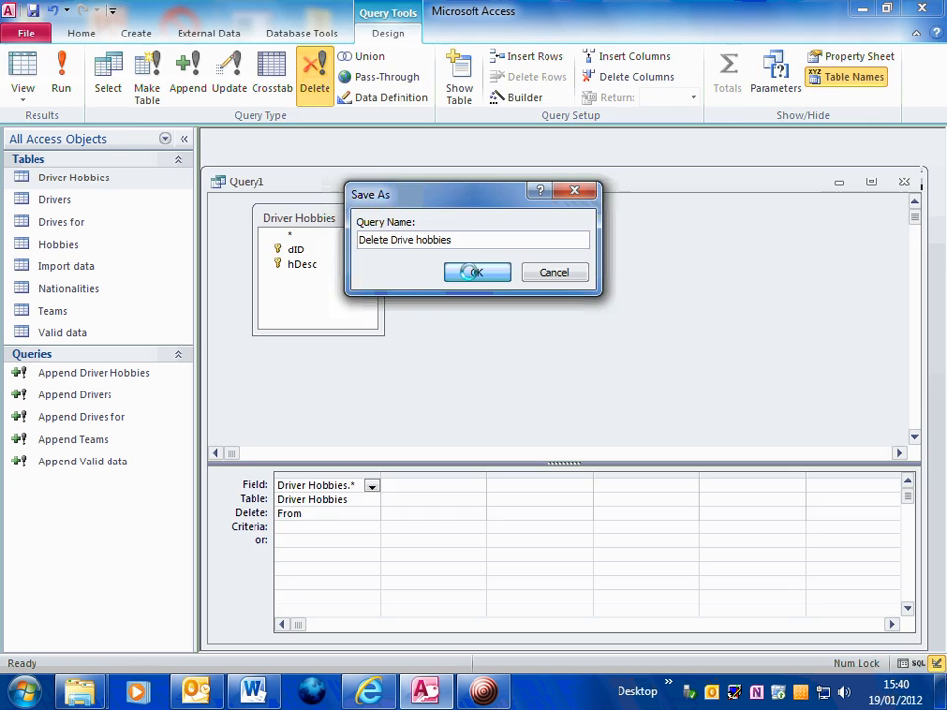
left_click(477, 272)
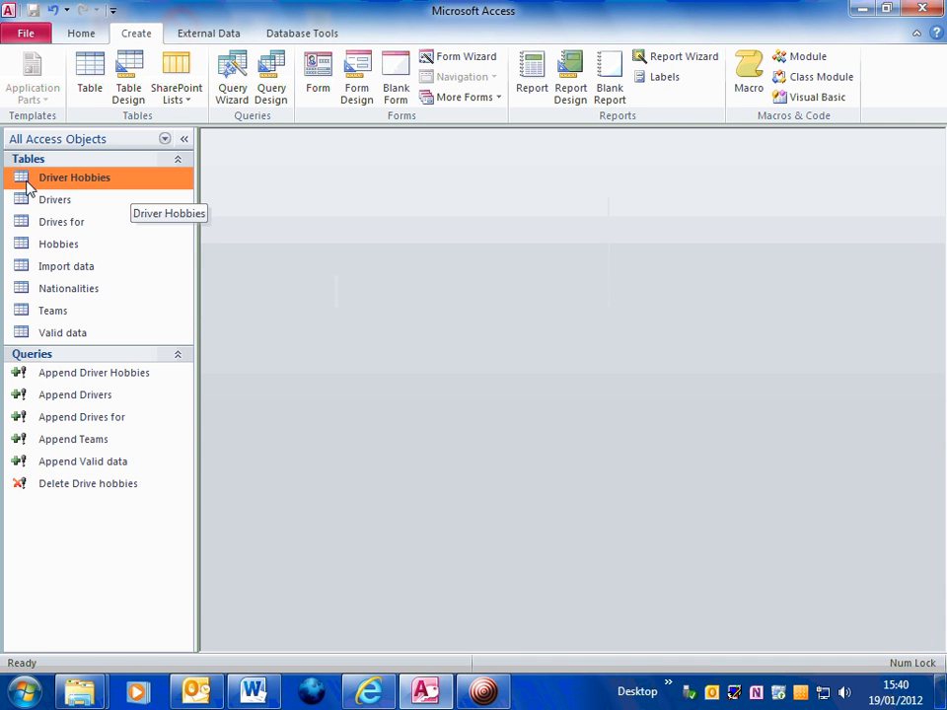
double_click(75, 177)
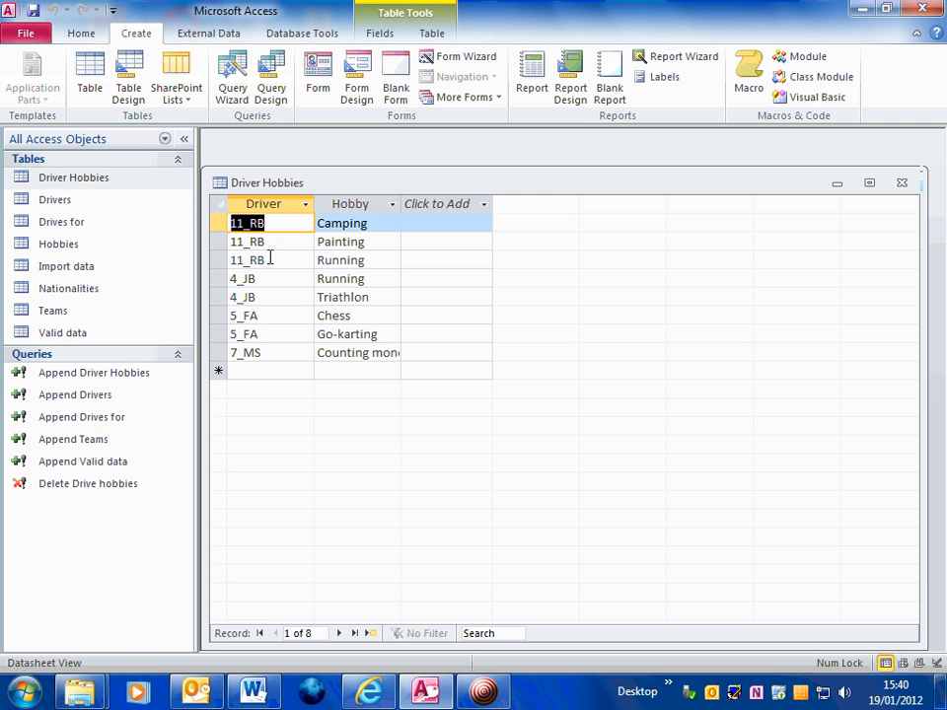
mouse_move(829, 241)
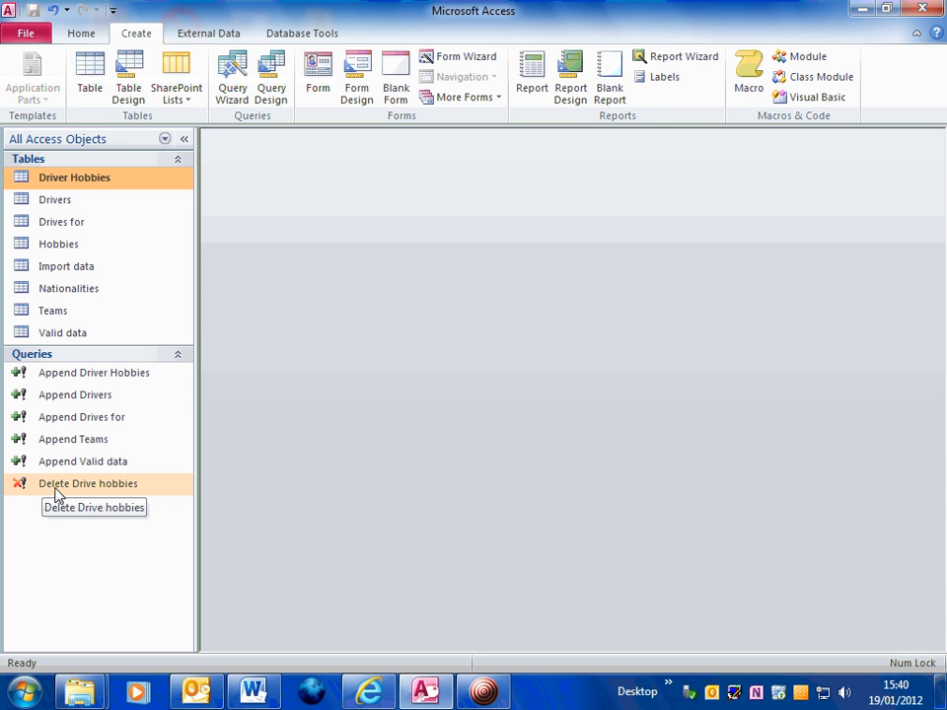
Run Delete Drive hobbies and confirm deleting all 8 rows
double_click(87, 483)
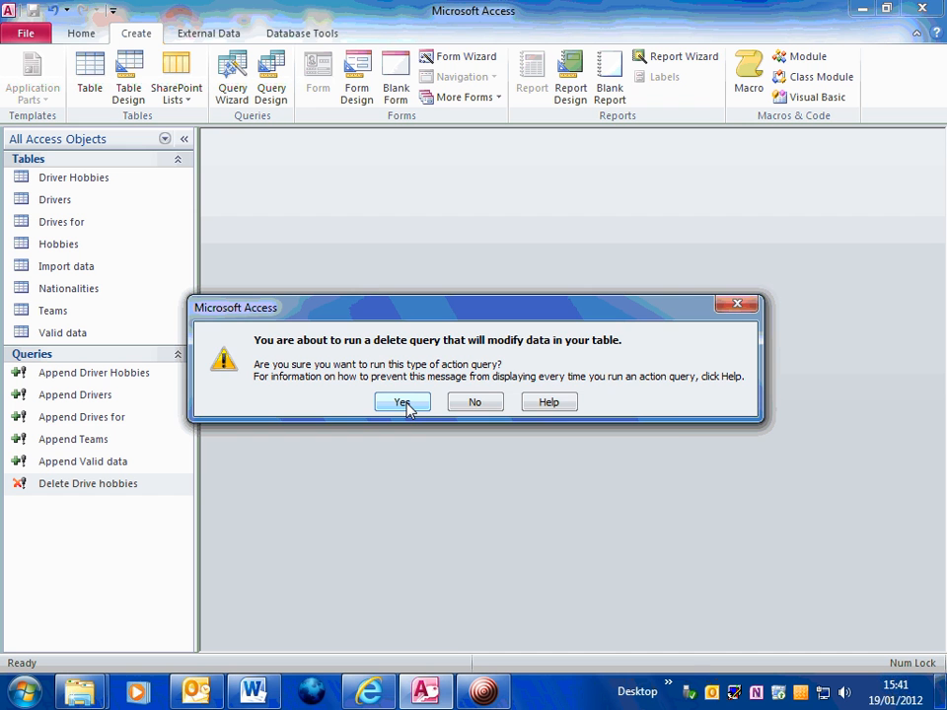
left_click(402, 402)
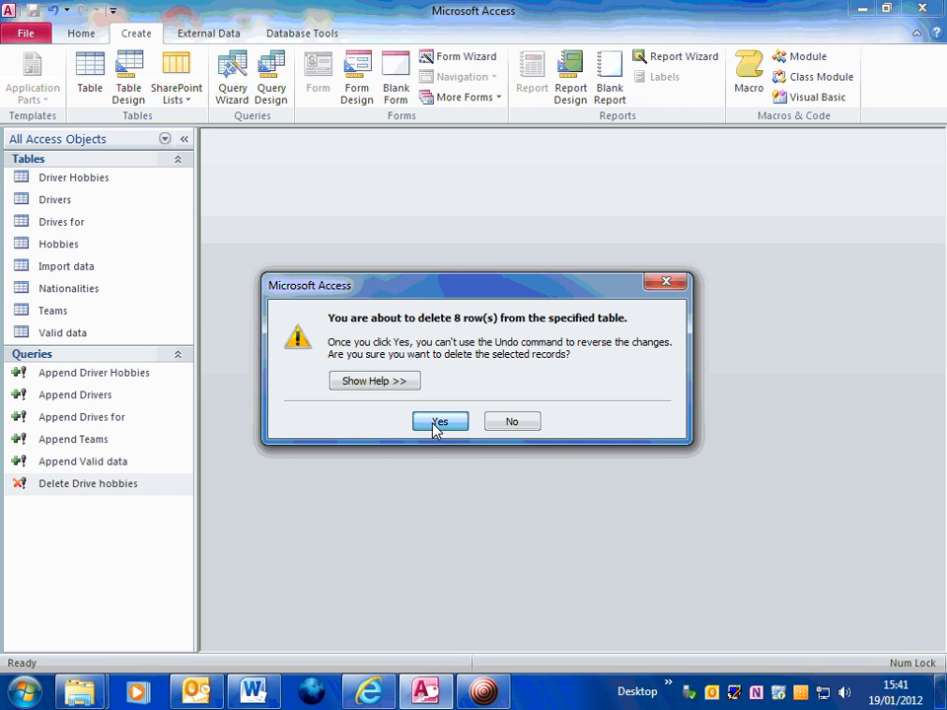
left_click(437, 422)
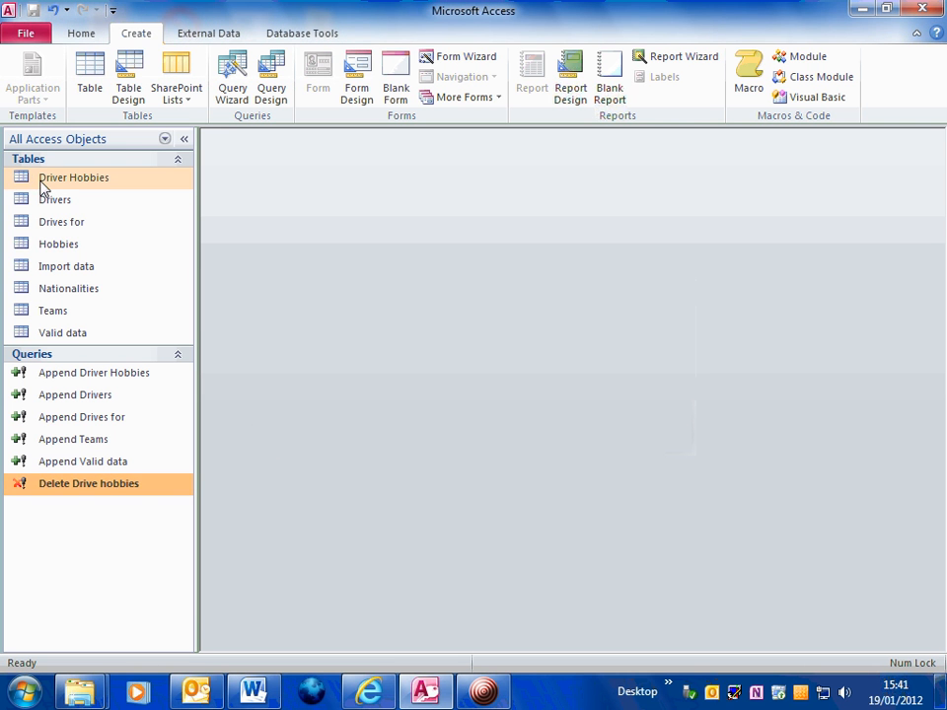
Verify the Driver Hobbies table is now empty, then close it
left_click(75, 178)
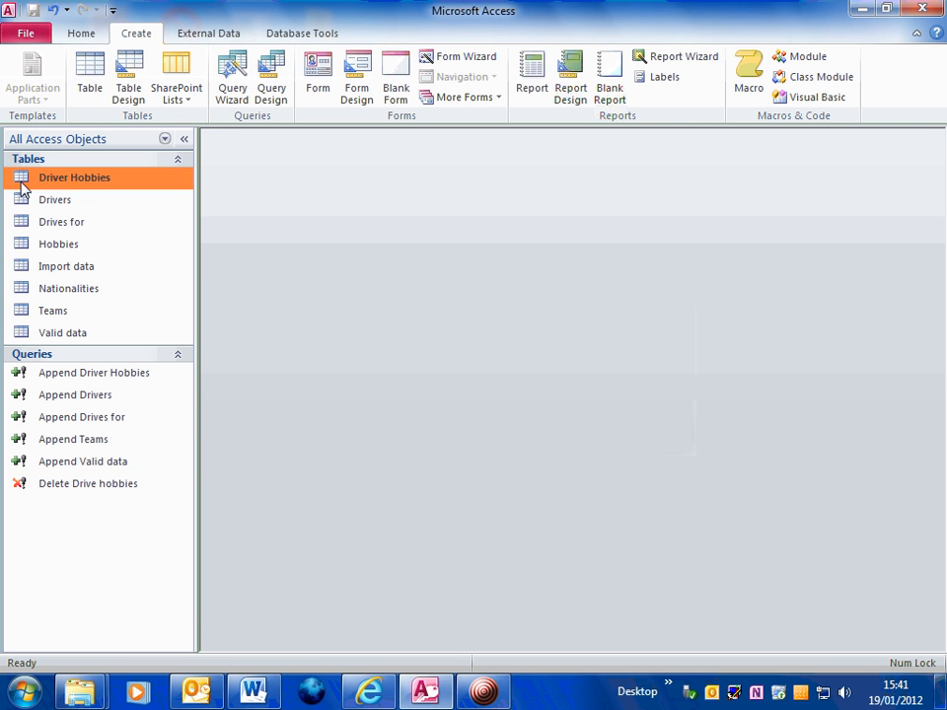
double_click(75, 177)
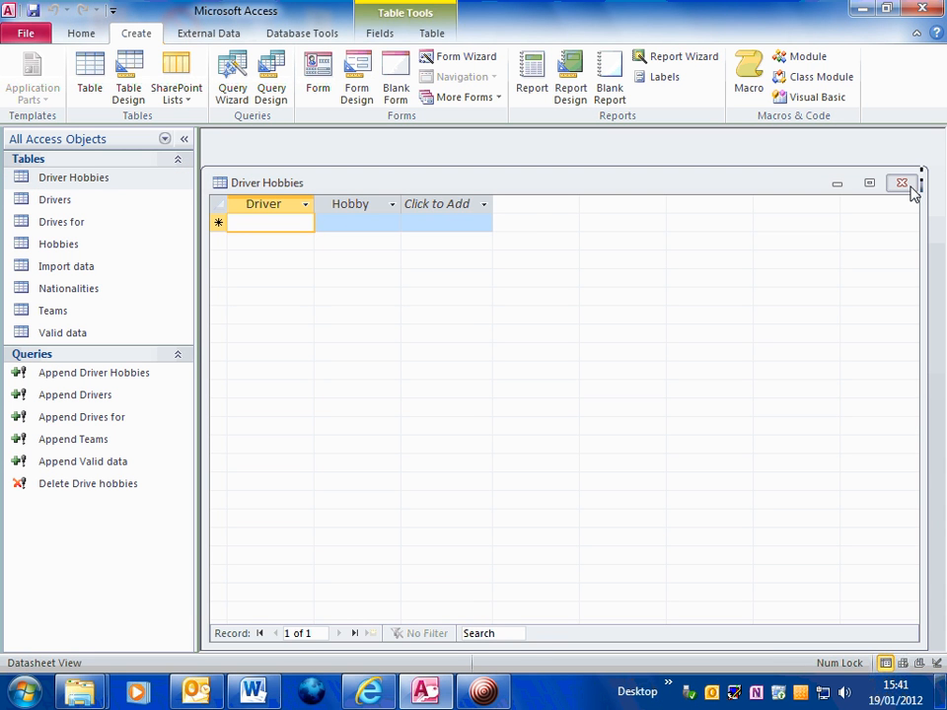
left_click(900, 183)
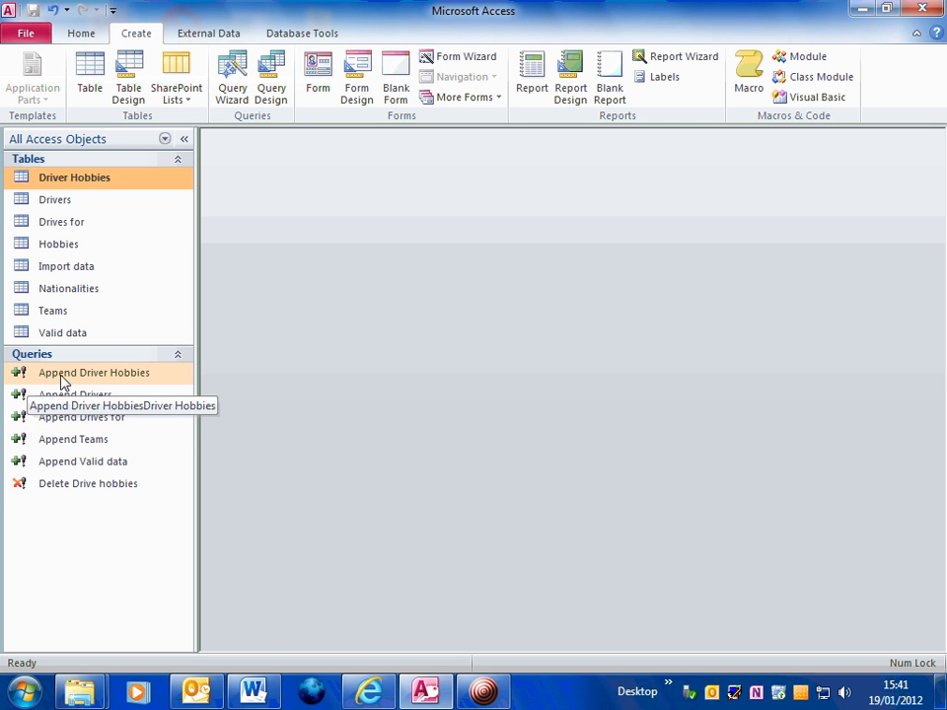
Run Append Driver Hobbies and confirm both append prompts
double_click(95, 370)
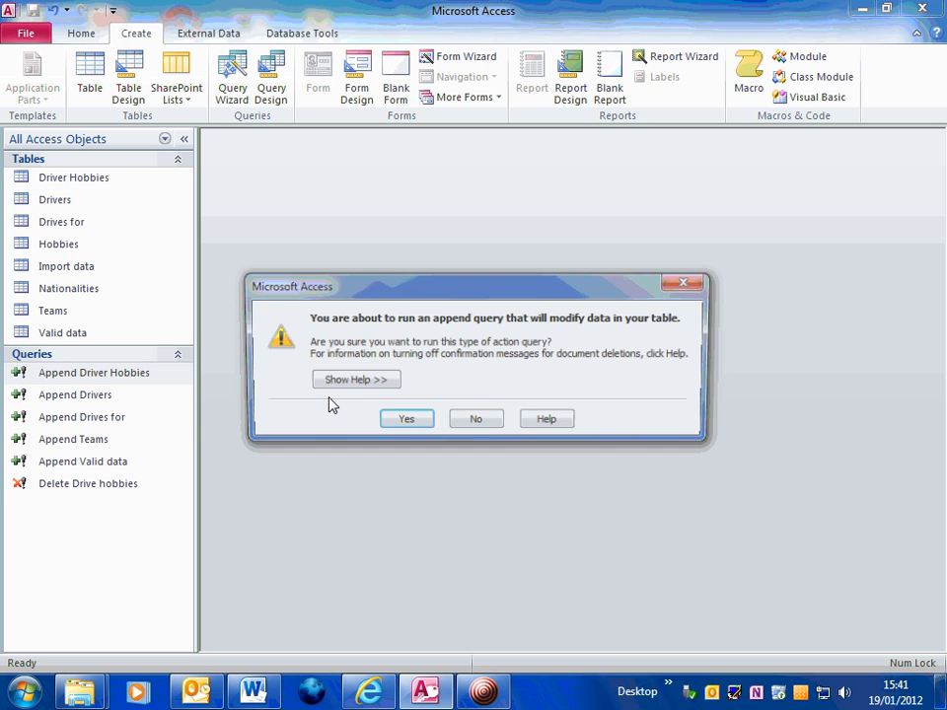
left_click(406, 418)
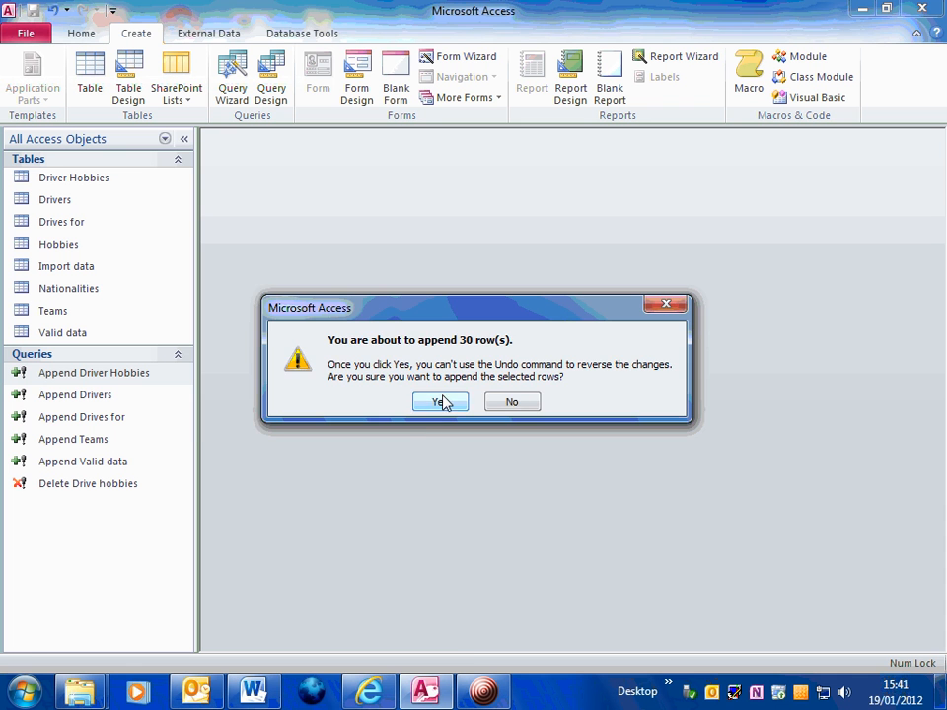
left_click(440, 403)
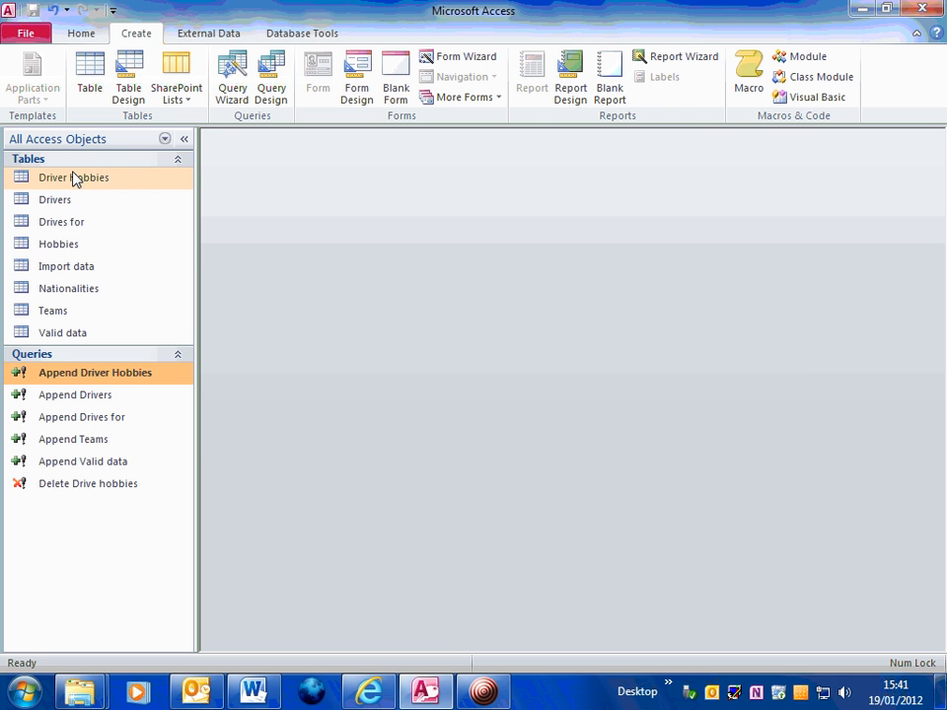
Check that Driver Hobbies again holds its 8 records, then close it
double_click(72, 177)
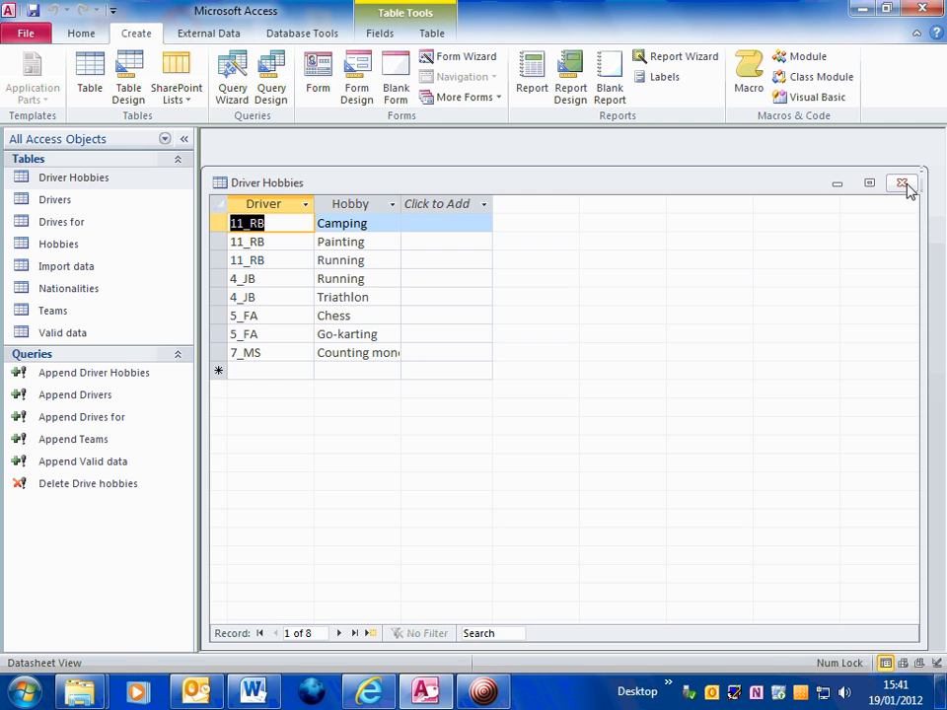
left_click(899, 183)
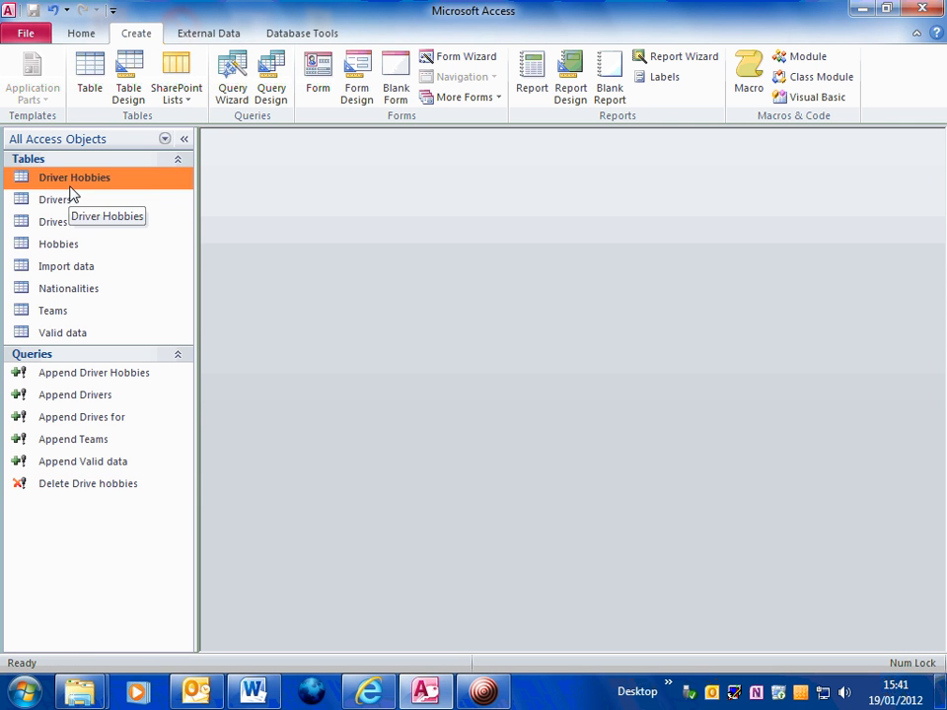
mouse_move(77, 199)
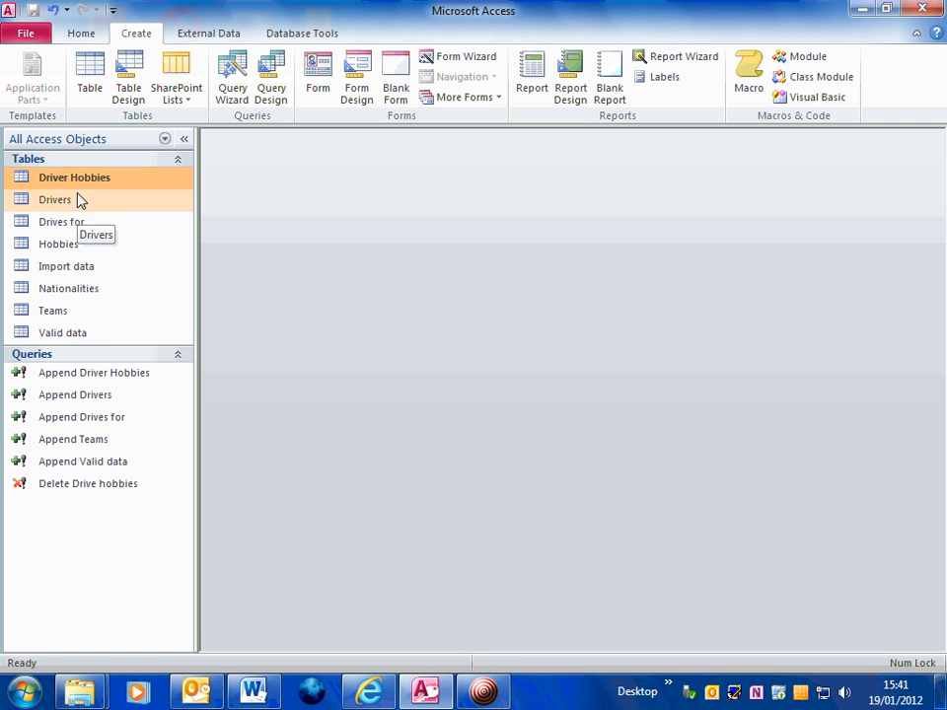